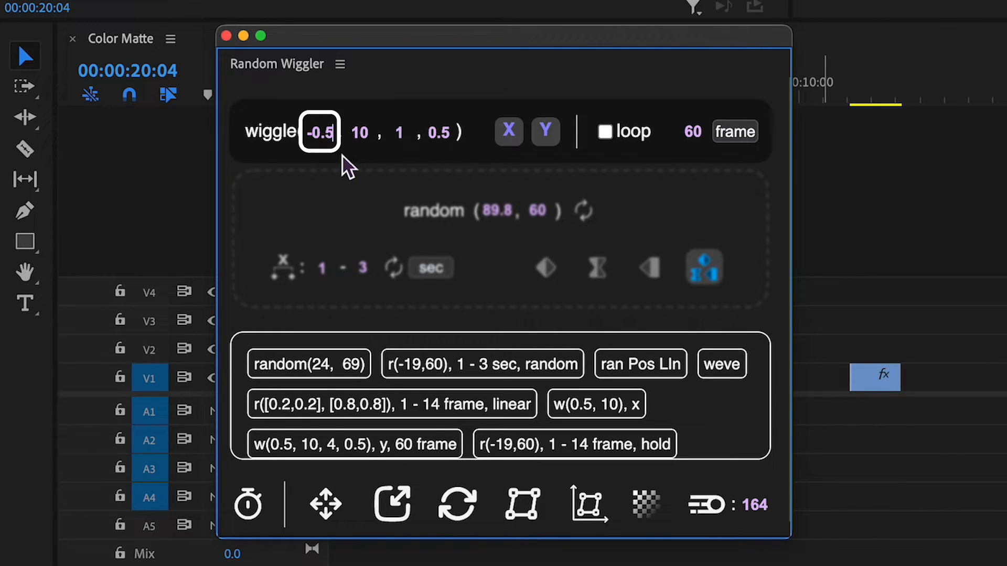
Step: Set wiggle frequency to 7 on both axes, with looping measured in seconds
click(359, 132)
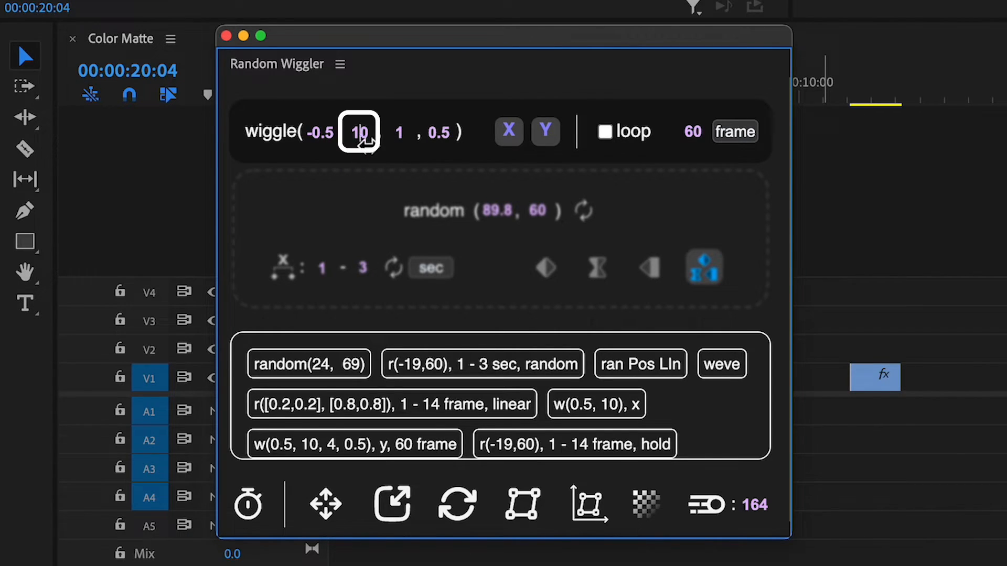
text(7)
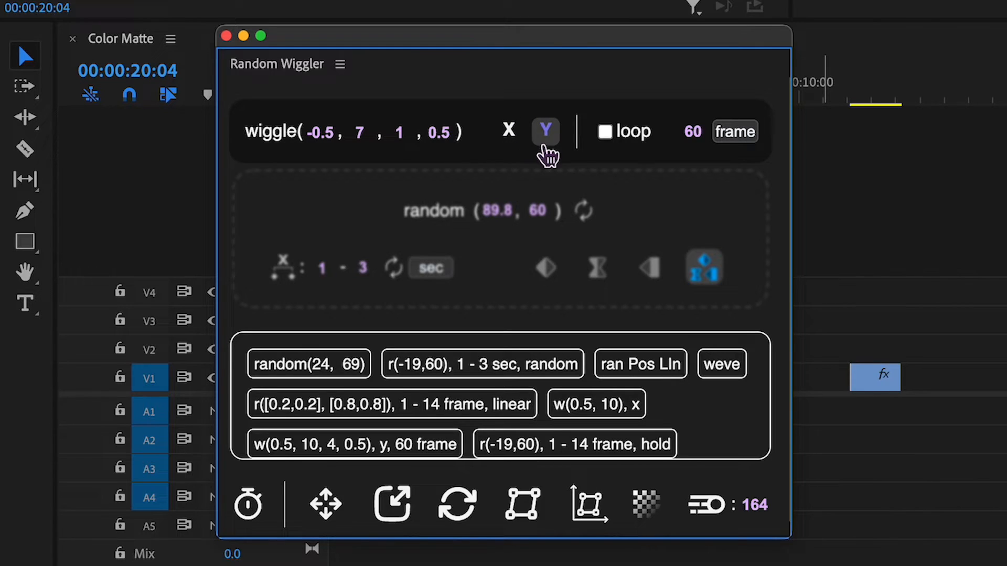
click(508, 132)
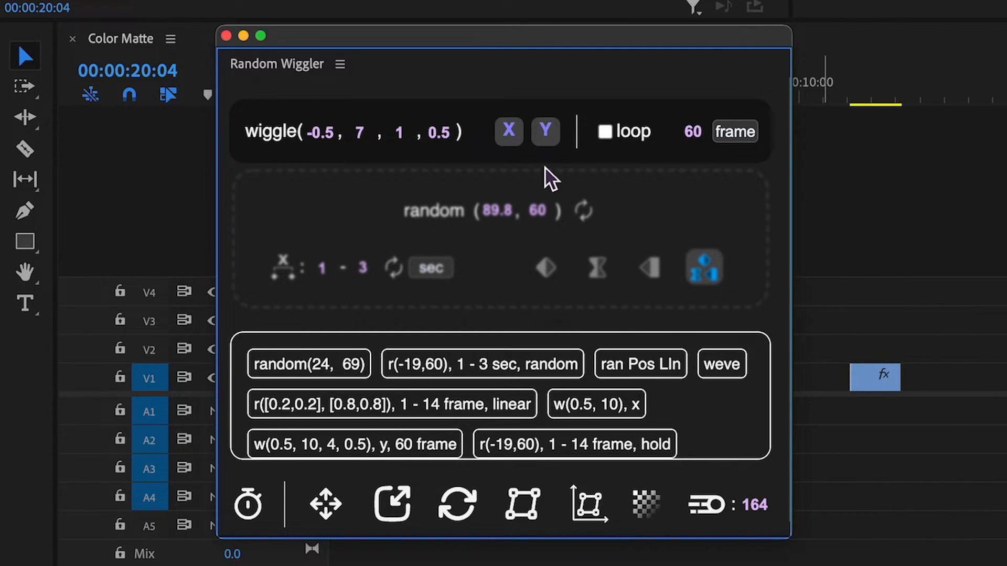
mouse_move(587, 173)
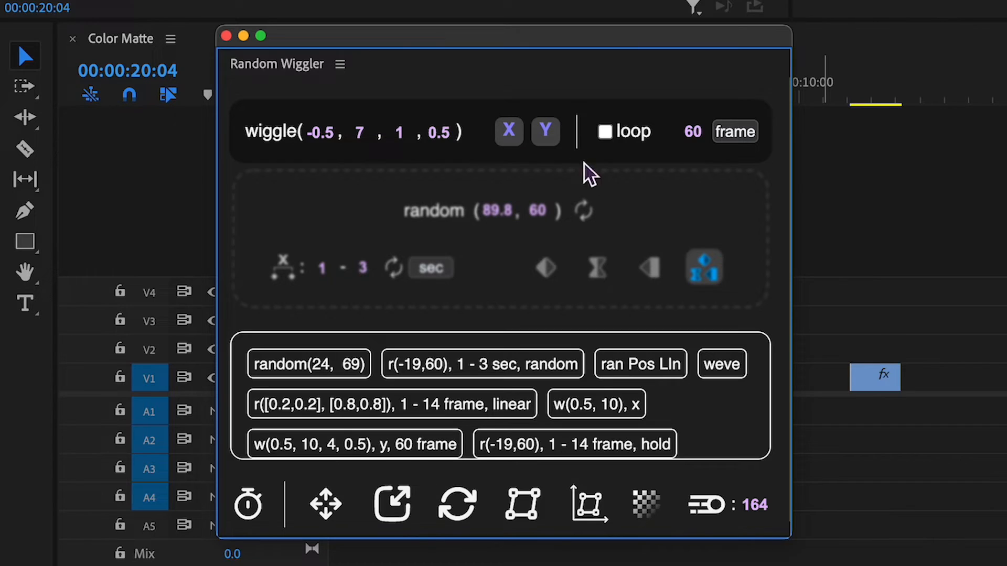
click(604, 132)
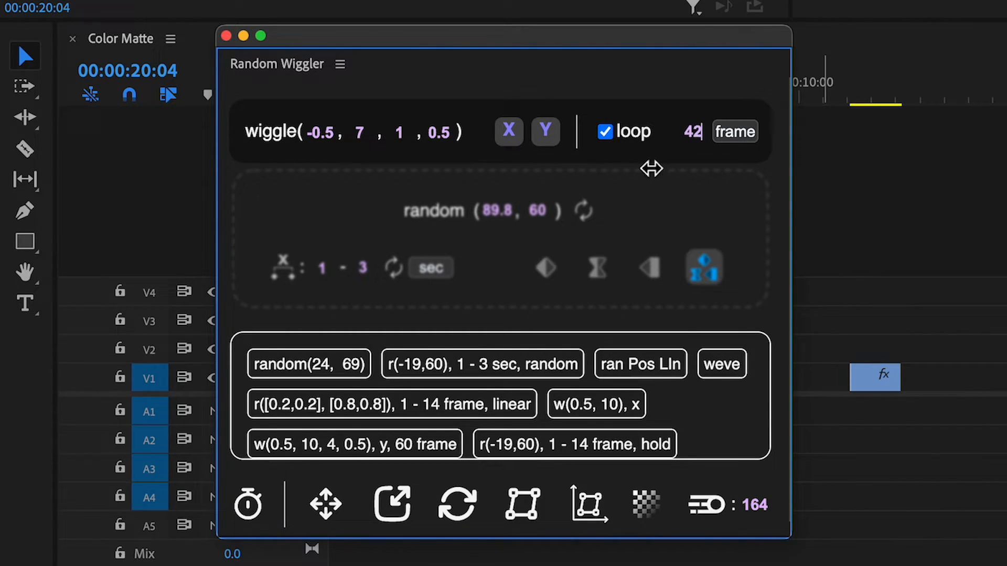
click(734, 132)
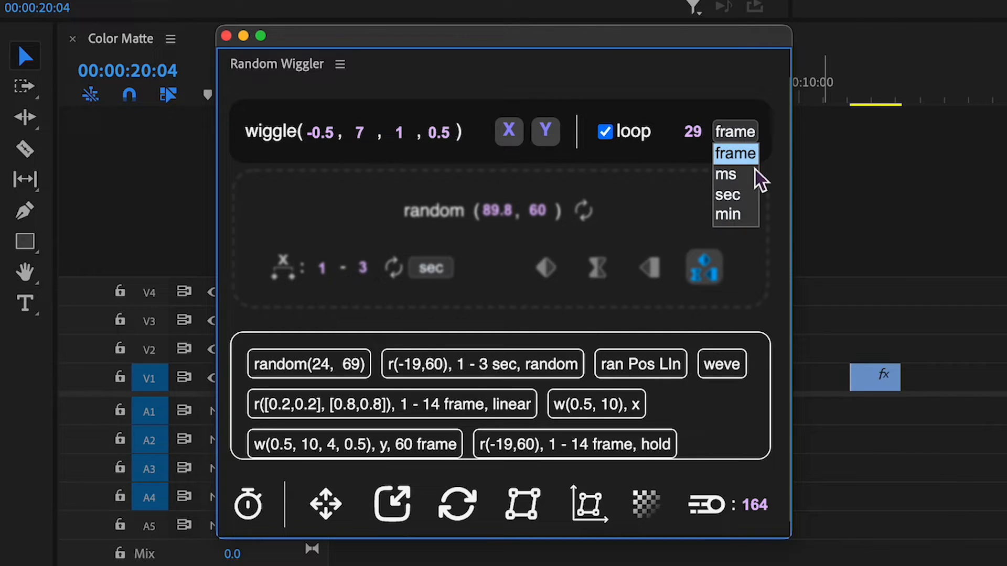
click(726, 195)
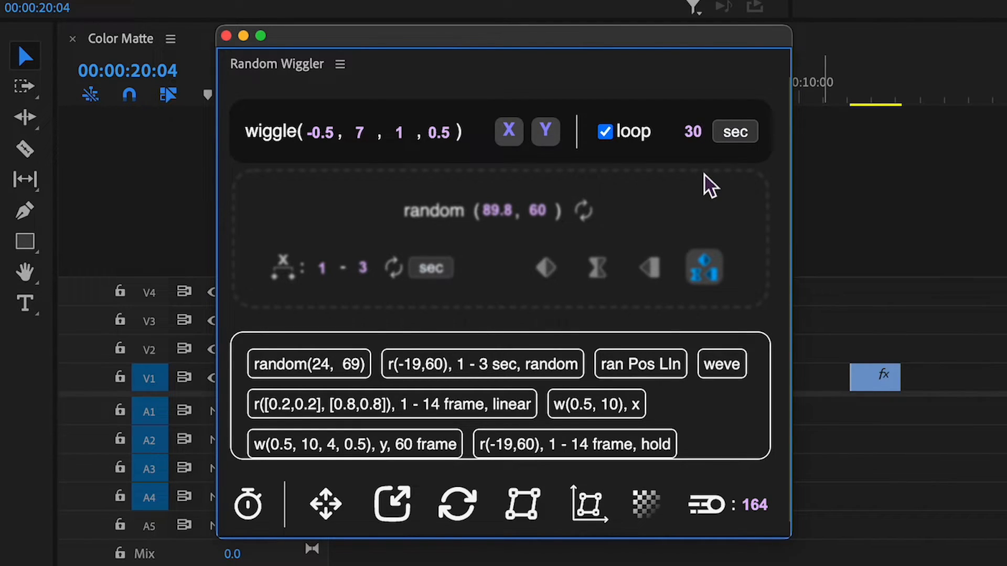
mouse_move(331, 546)
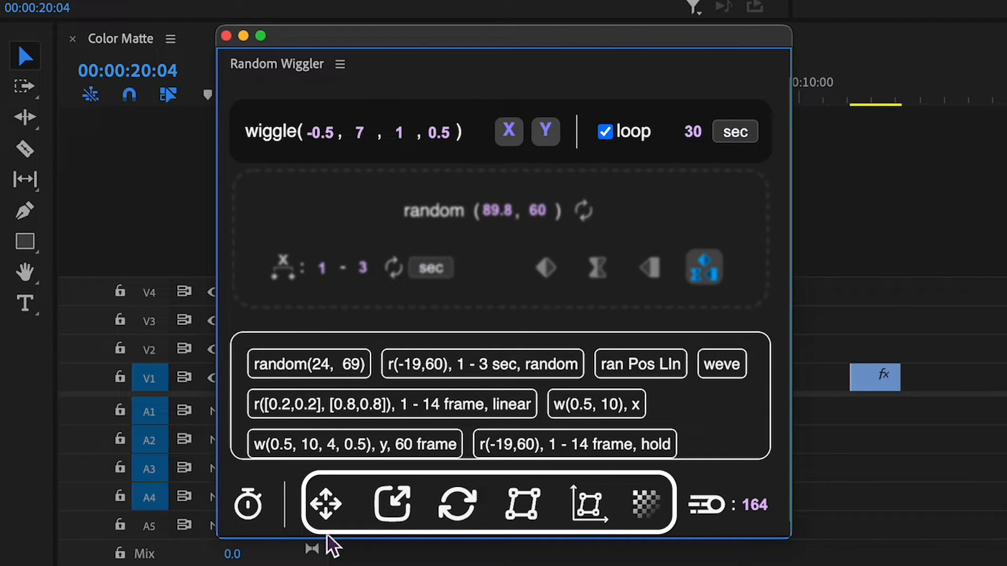
mouse_move(326, 504)
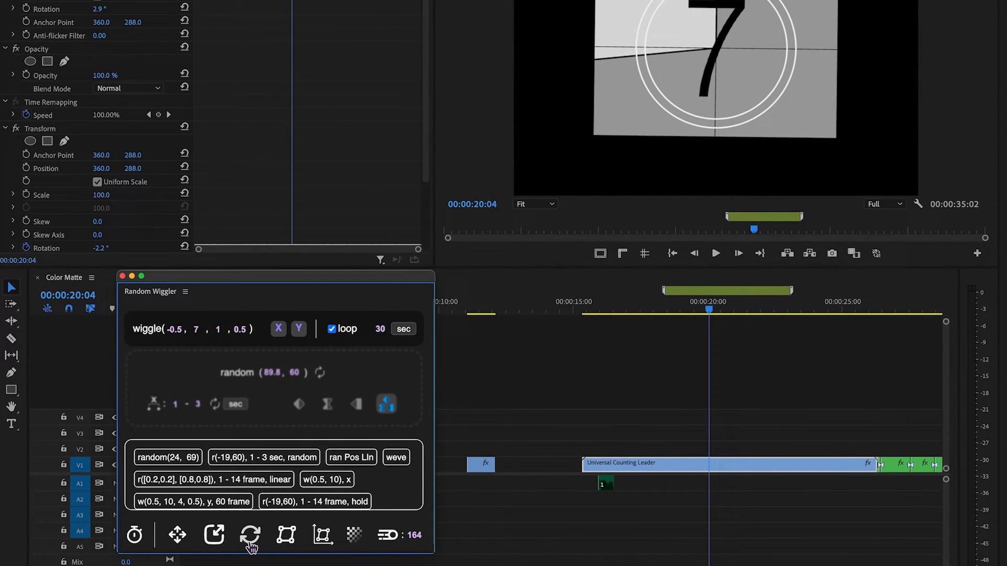
Step: Apply a wiggling Transform effect to Rotation and Anchor Point on the Universal Counting Leader
scroll(down, 3)
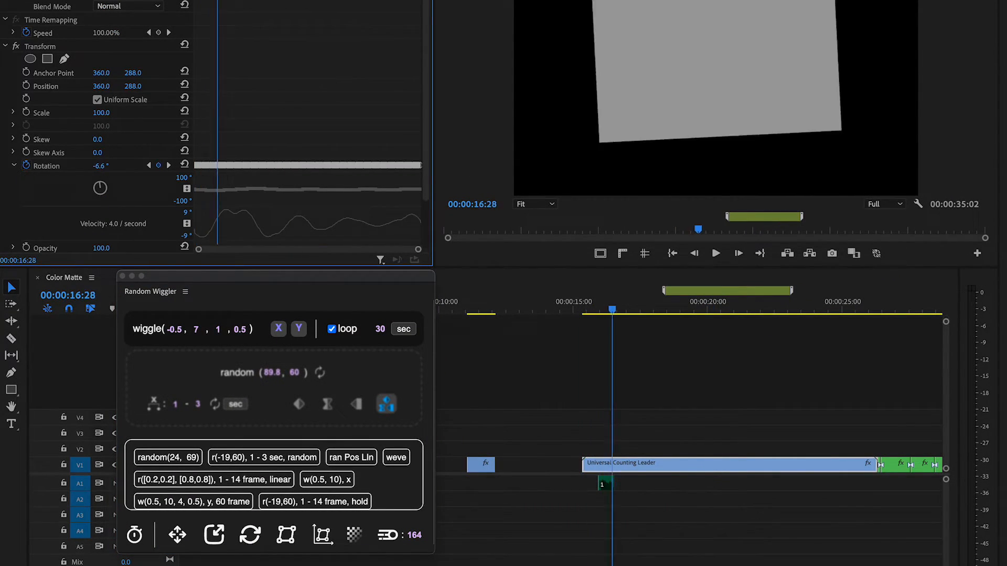
click(715, 253)
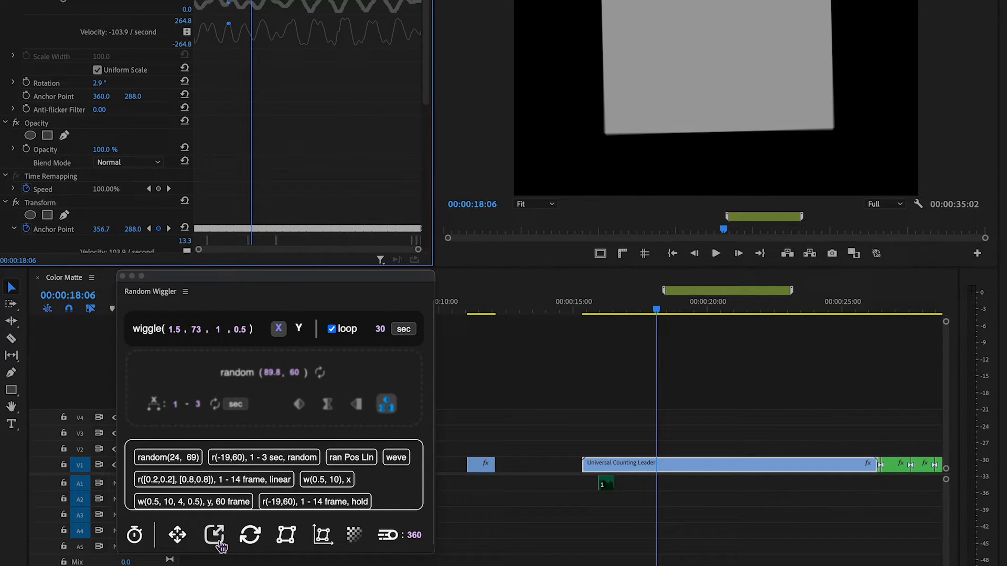
mouse_move(250, 535)
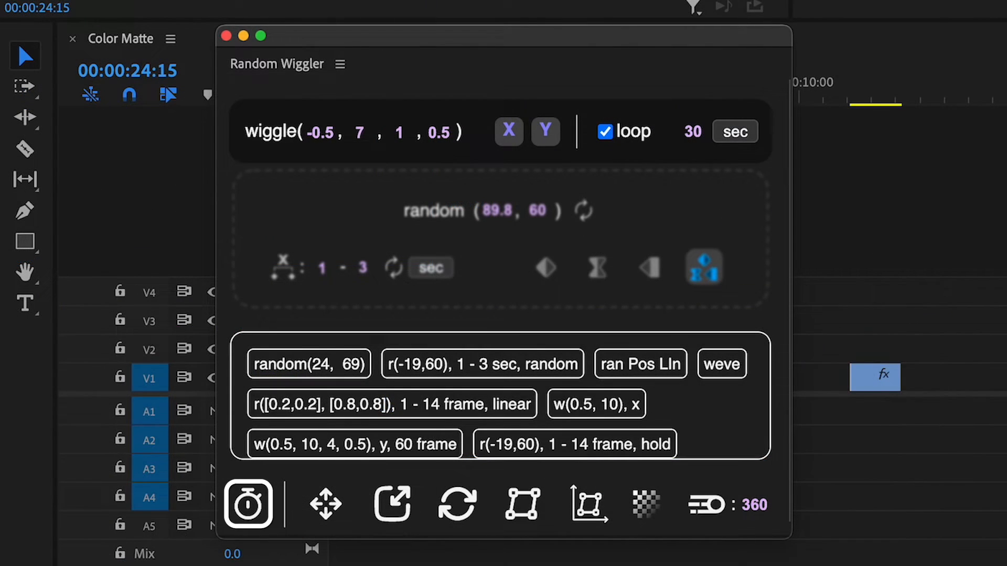
Step: Switch the wiggler to random mode and review the keyframed Transform Anchor Point
click(248, 503)
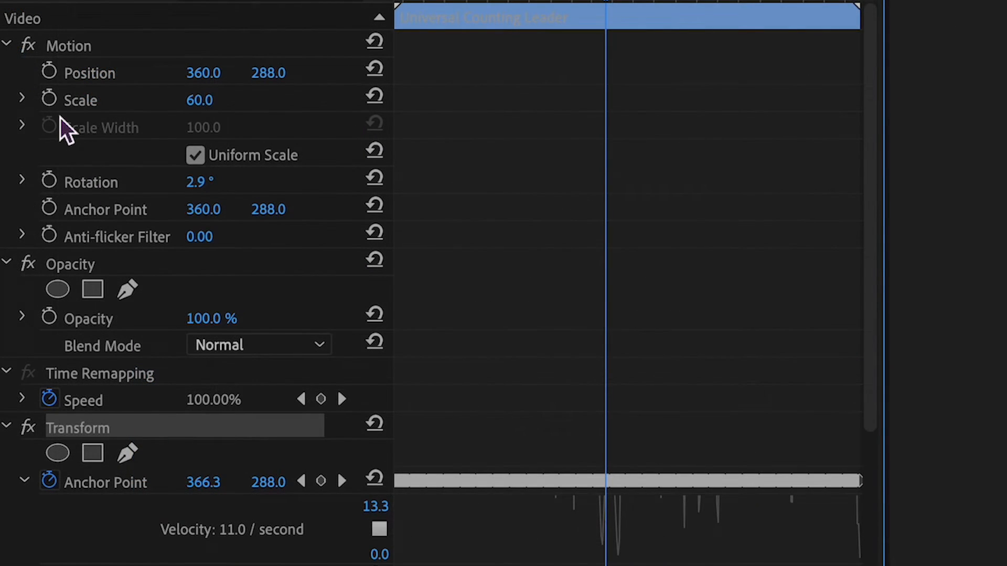
click(50, 99)
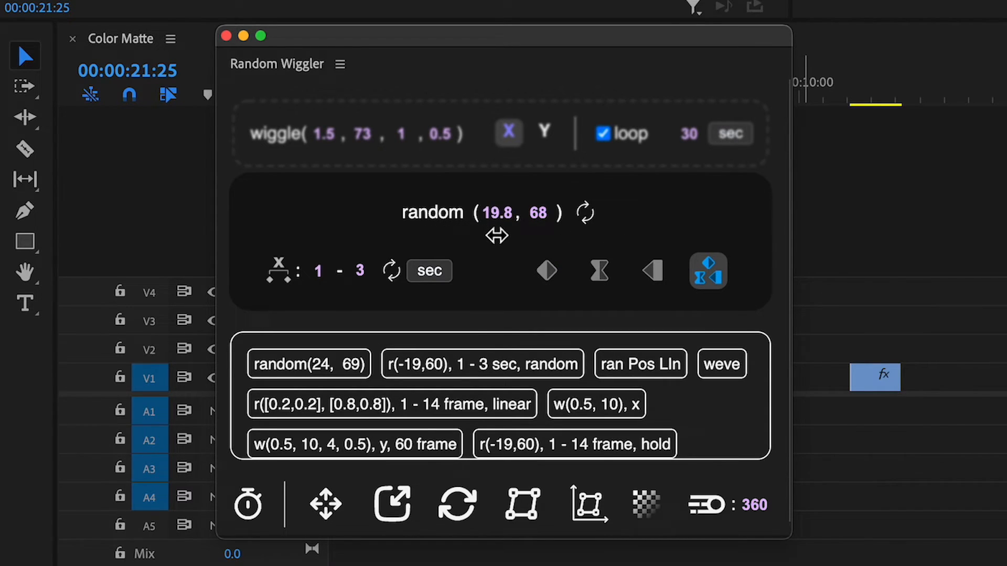
mouse_move(514, 302)
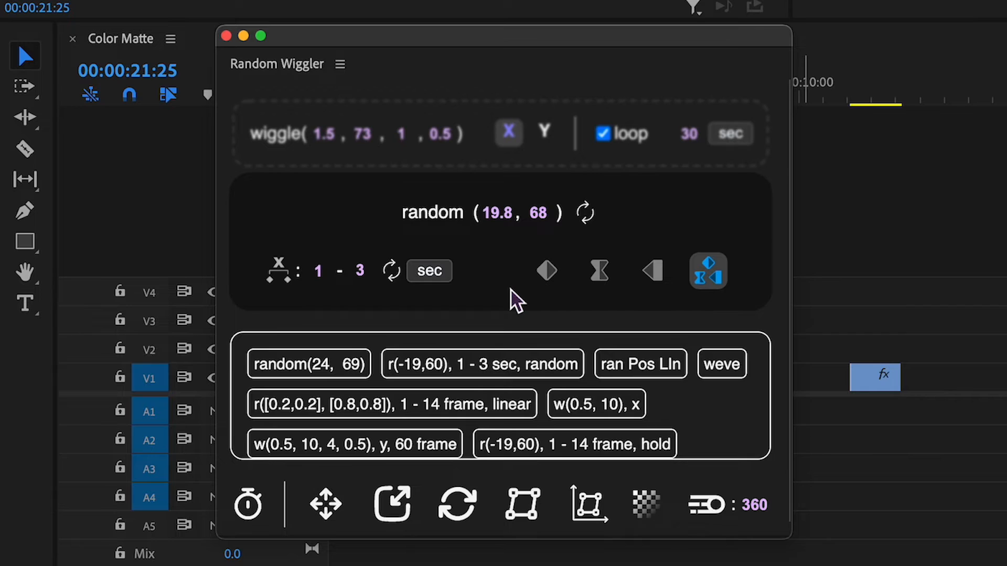
mouse_move(595, 225)
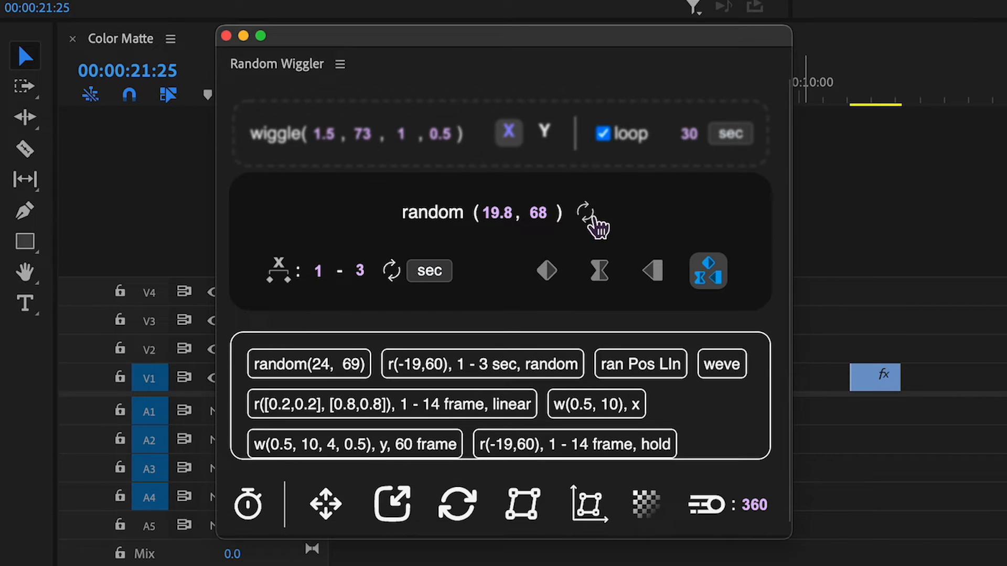
Step: Use paired value ranges, 3–29 frame timing and random interpolation
click(583, 209)
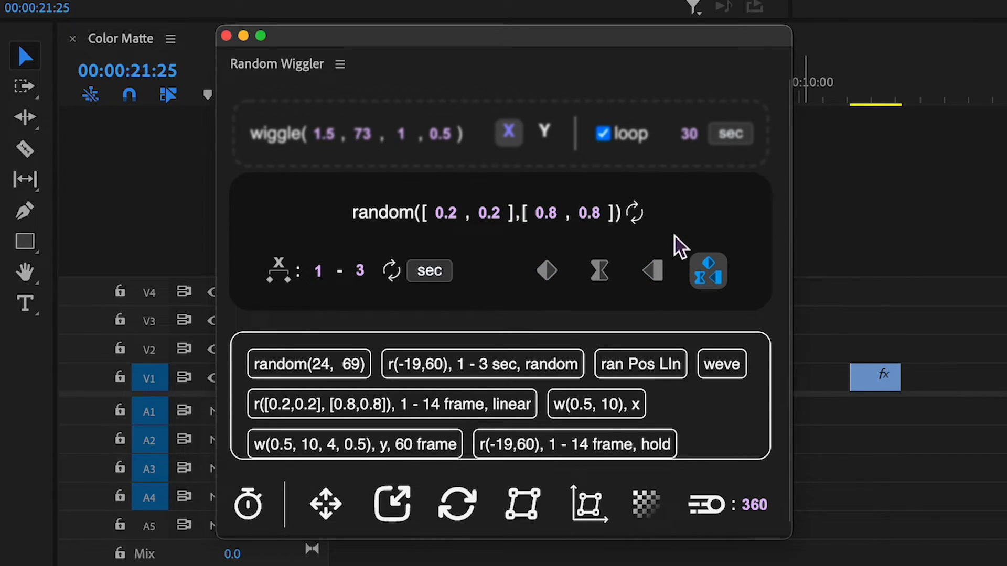
mouse_move(521, 254)
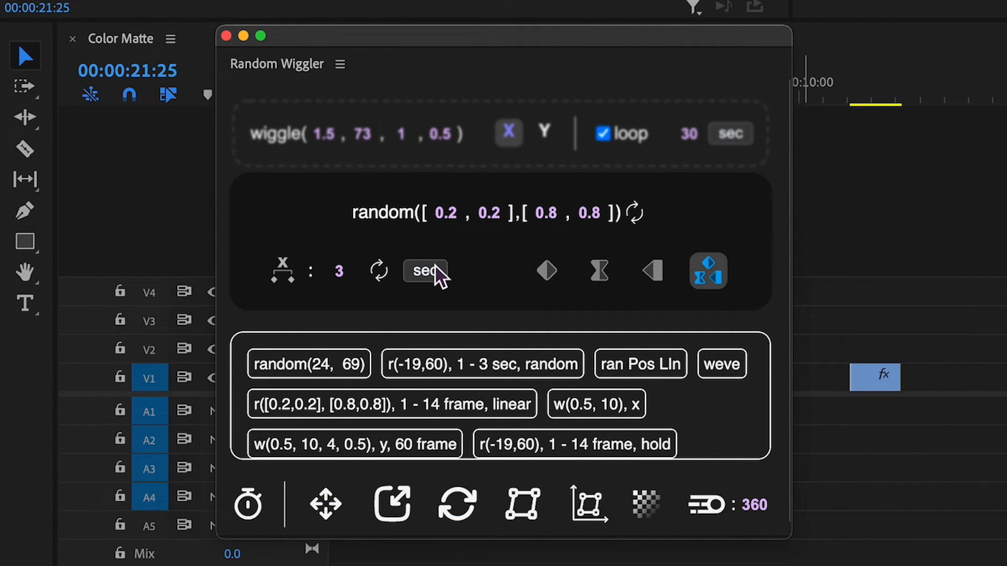
click(426, 271)
text(27)
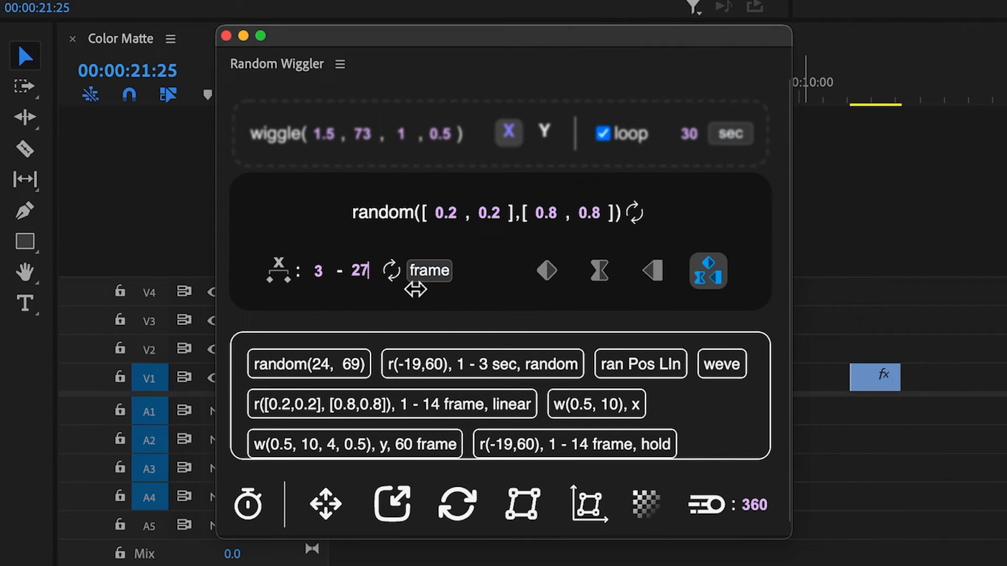
click(598, 271)
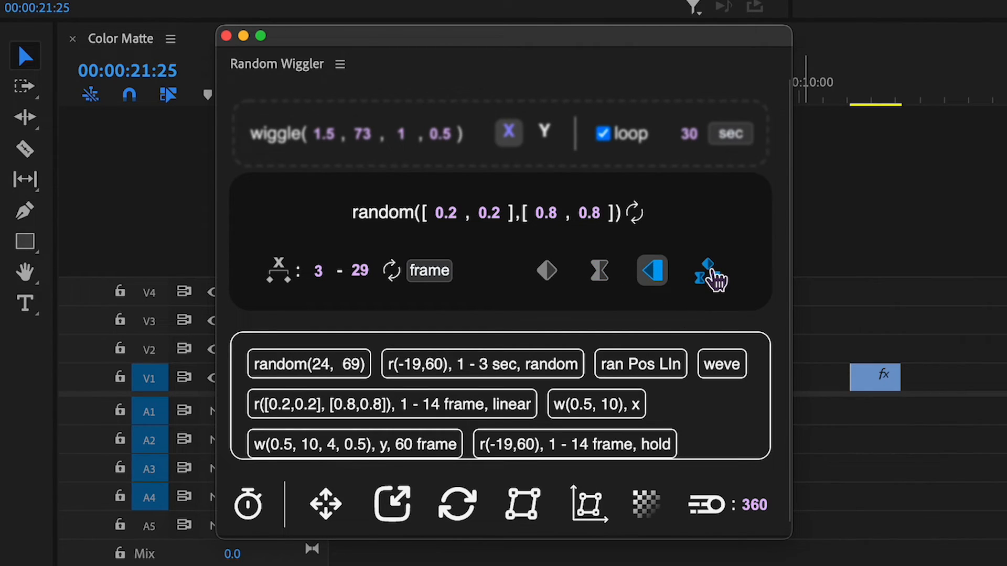
click(708, 270)
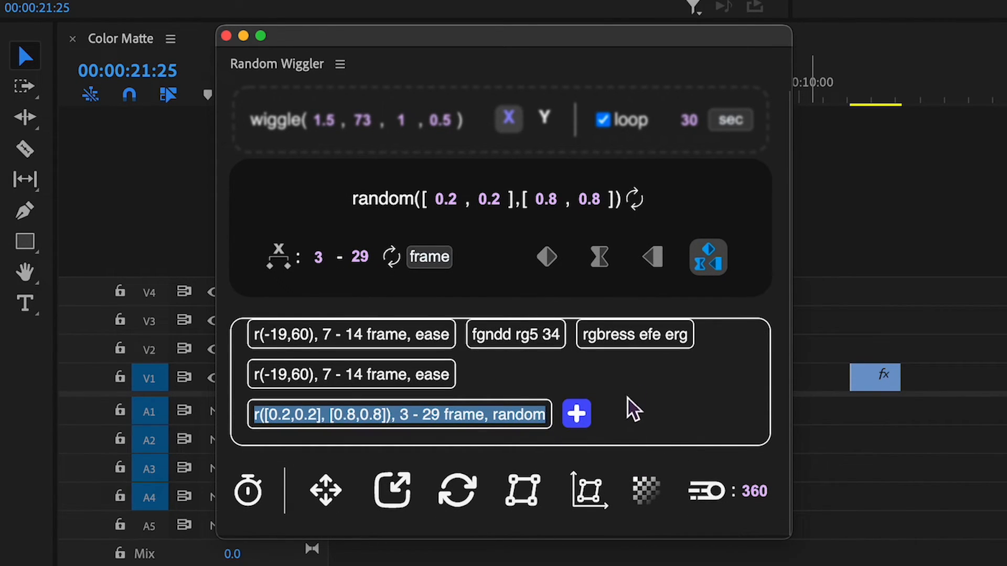
mouse_move(554, 450)
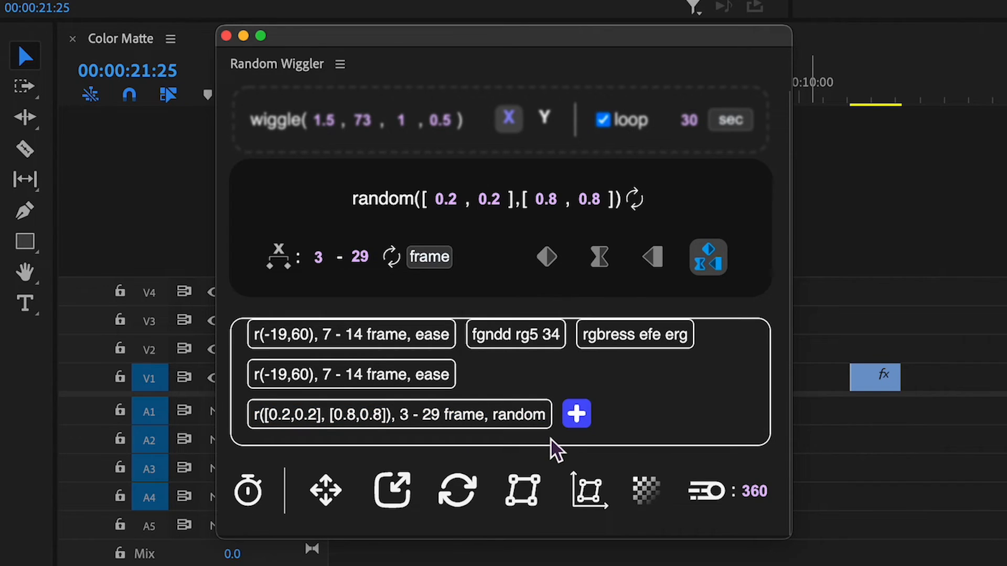
Step: Name the new preset 'random exp' and load it back into the controls
click(576, 414)
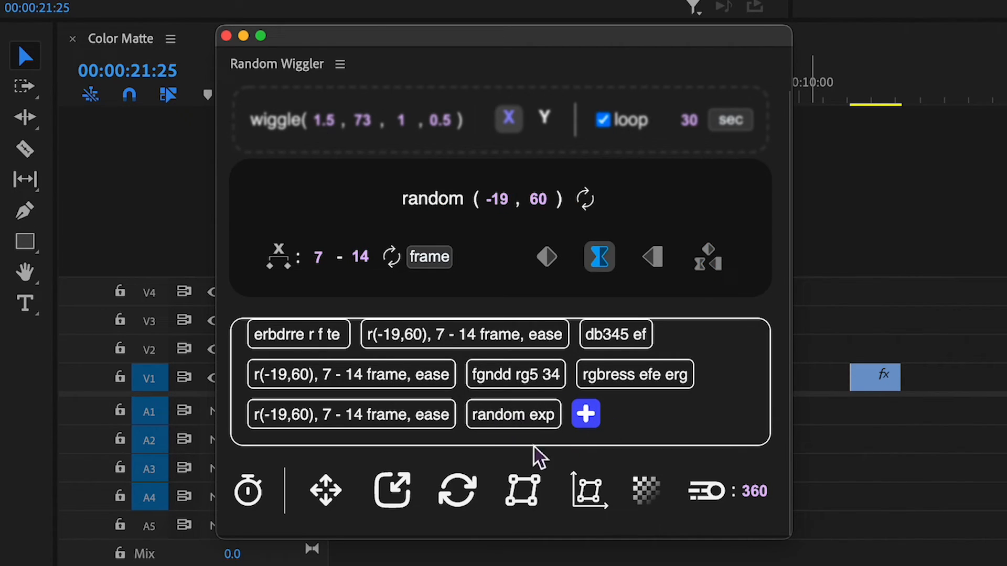
click(512, 414)
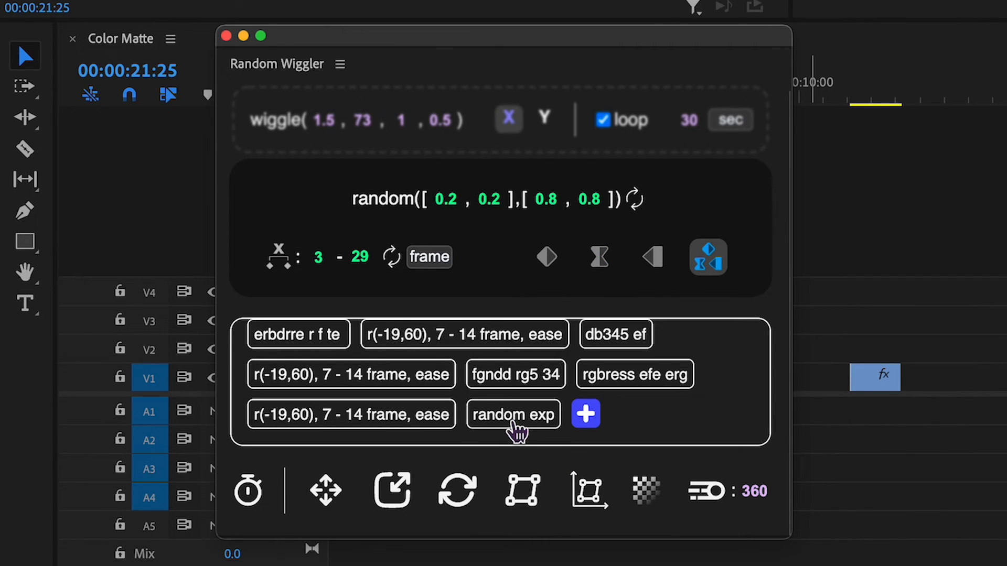
click(512, 415)
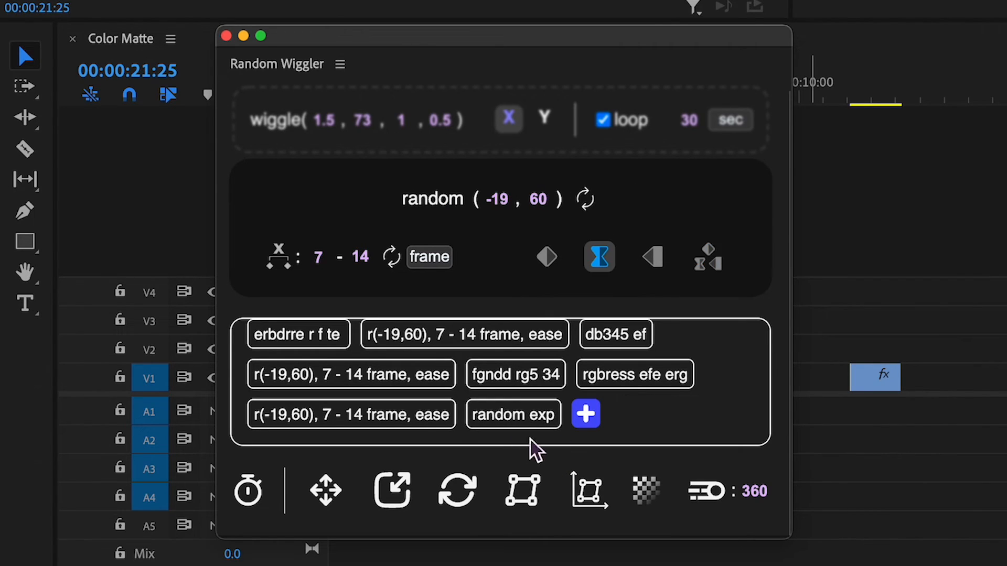
click(707, 257)
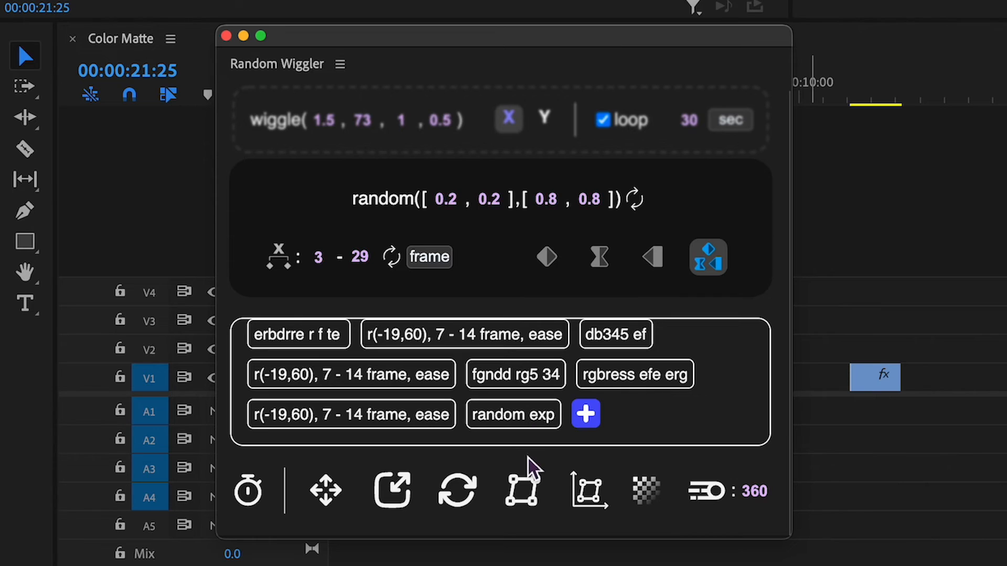
mouse_move(457, 492)
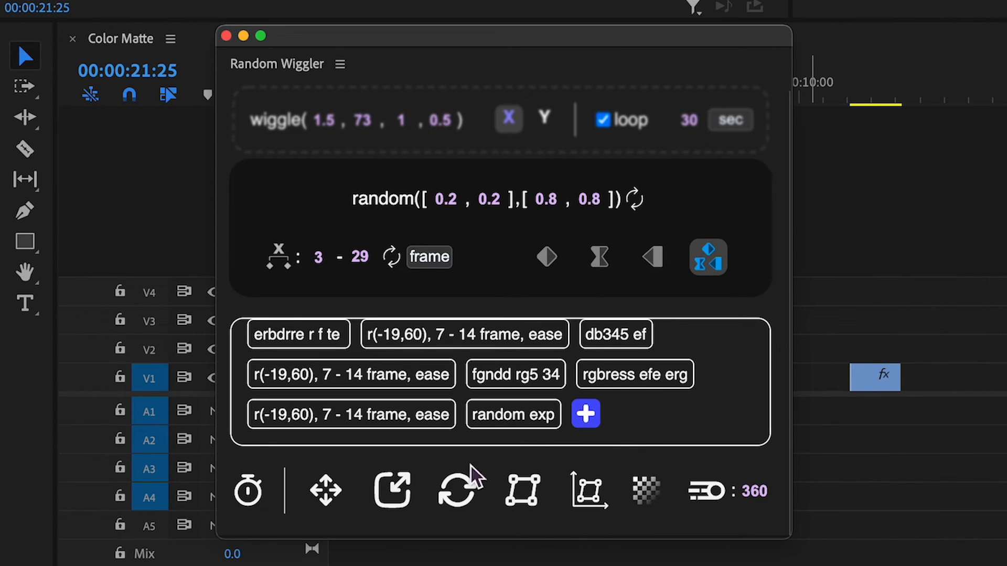
Step: Edit the r(-19,60) preset to wiggle on X and Y with looping off
right_click(352, 414)
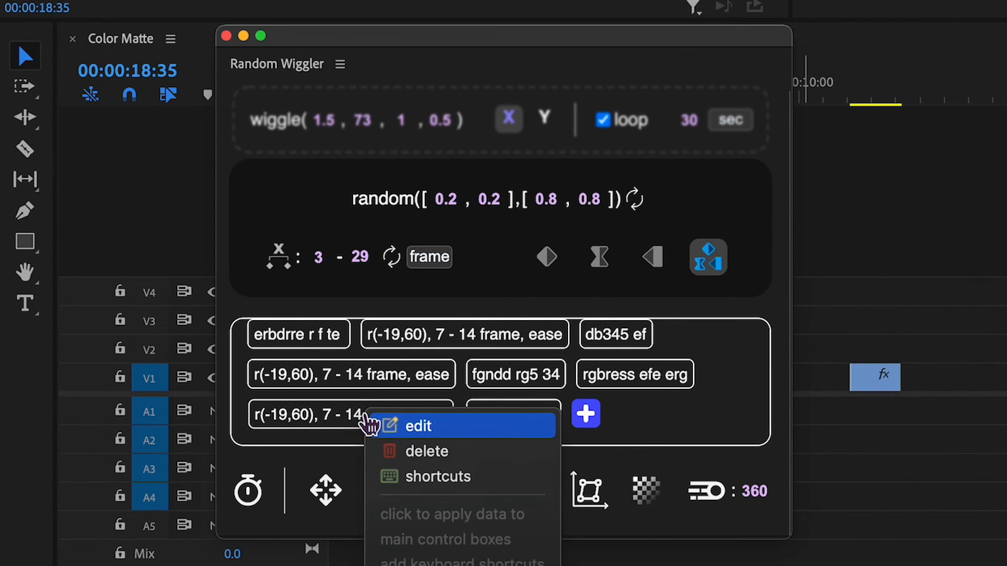
mouse_move(489, 477)
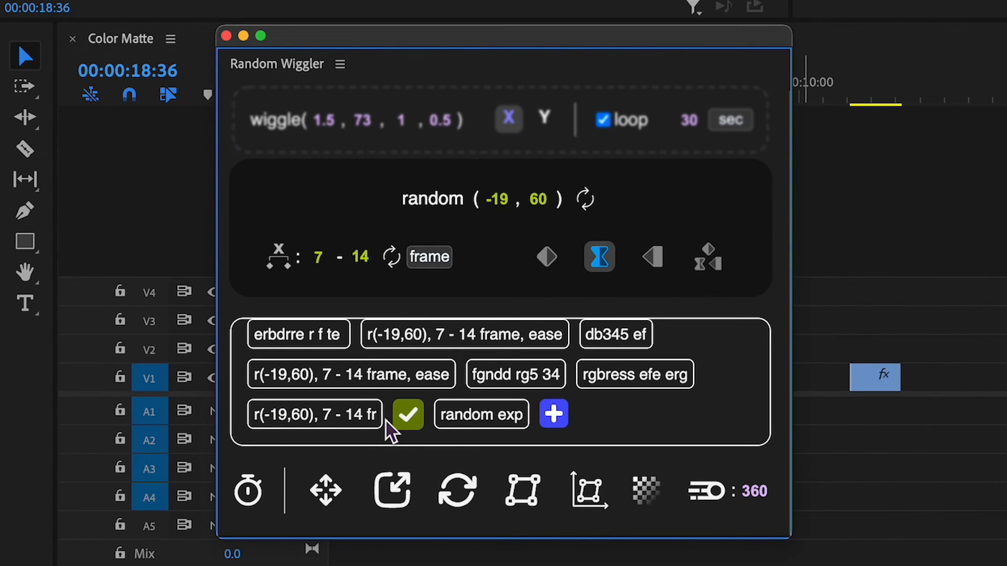
click(545, 117)
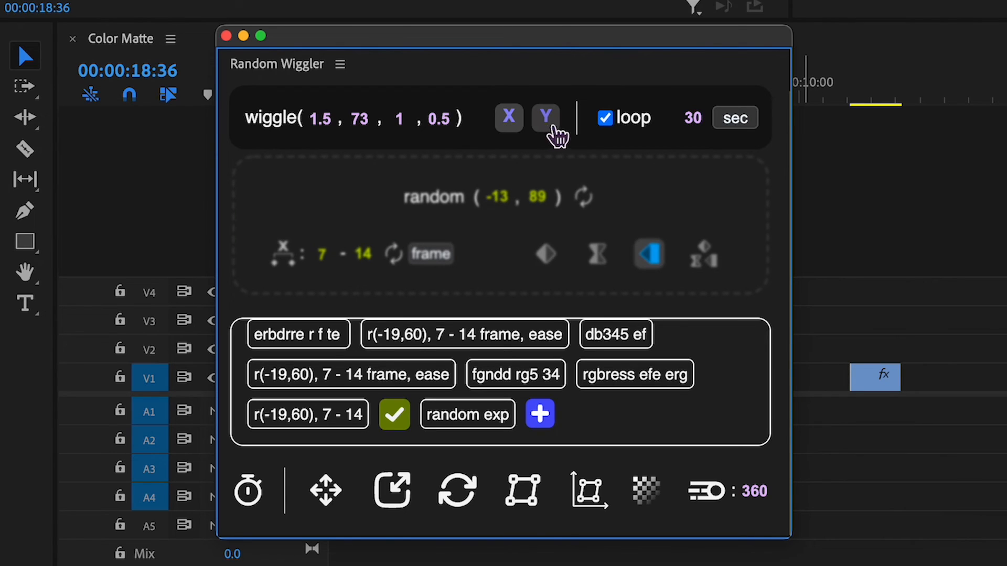
click(605, 118)
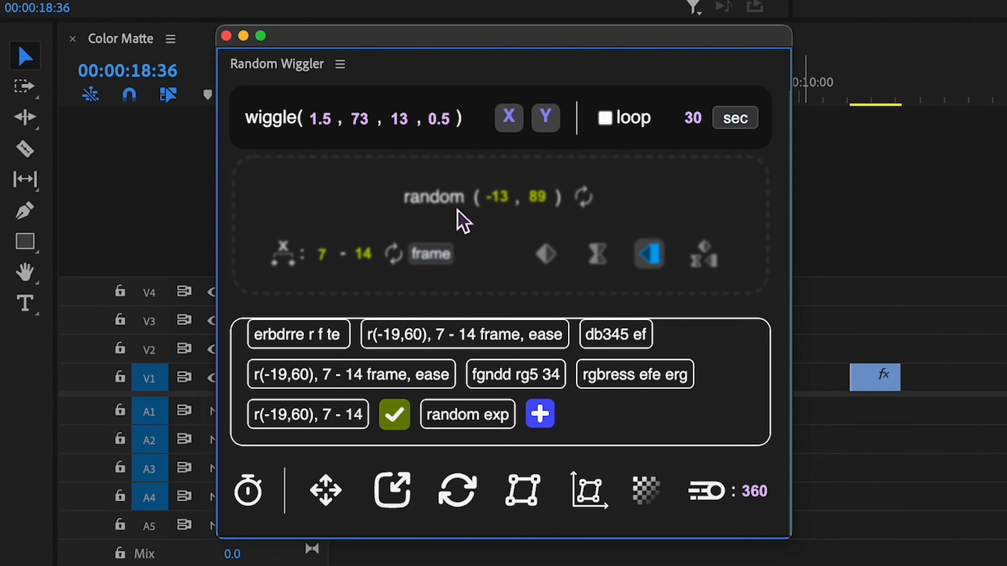
right_click(514, 374)
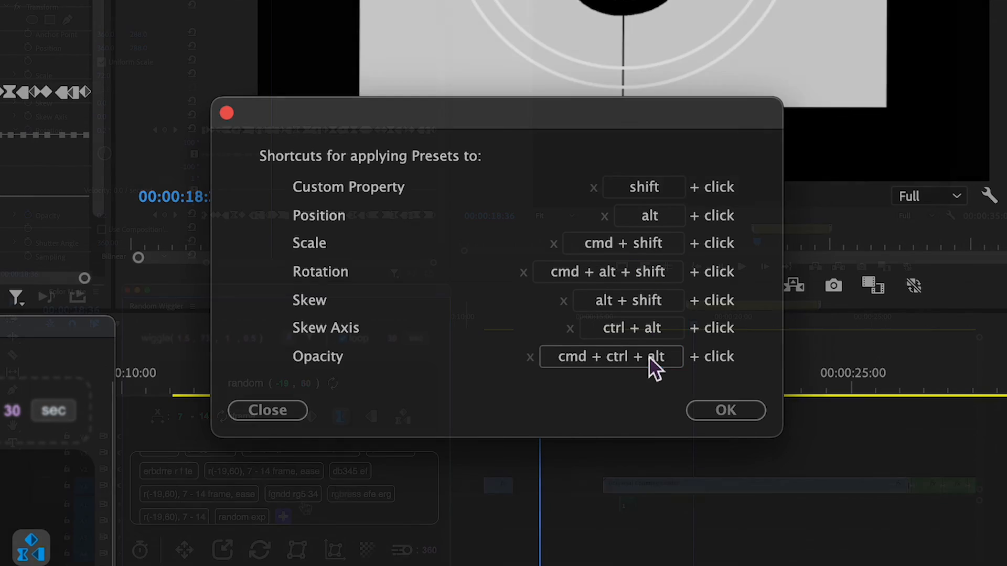
Step: Confirm preset shortcuts for Custom Property through Opacity
click(724, 409)
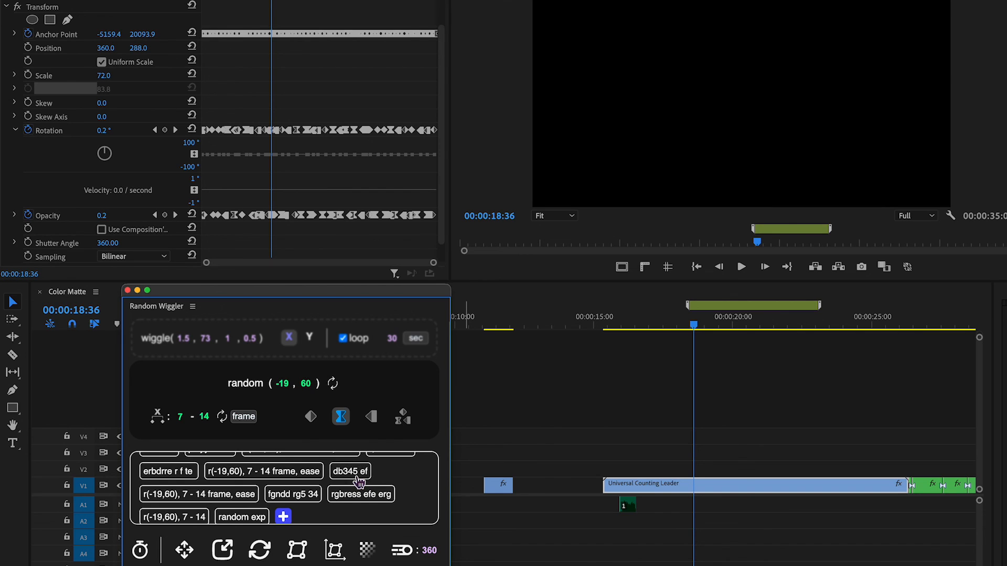
mouse_move(204, 338)
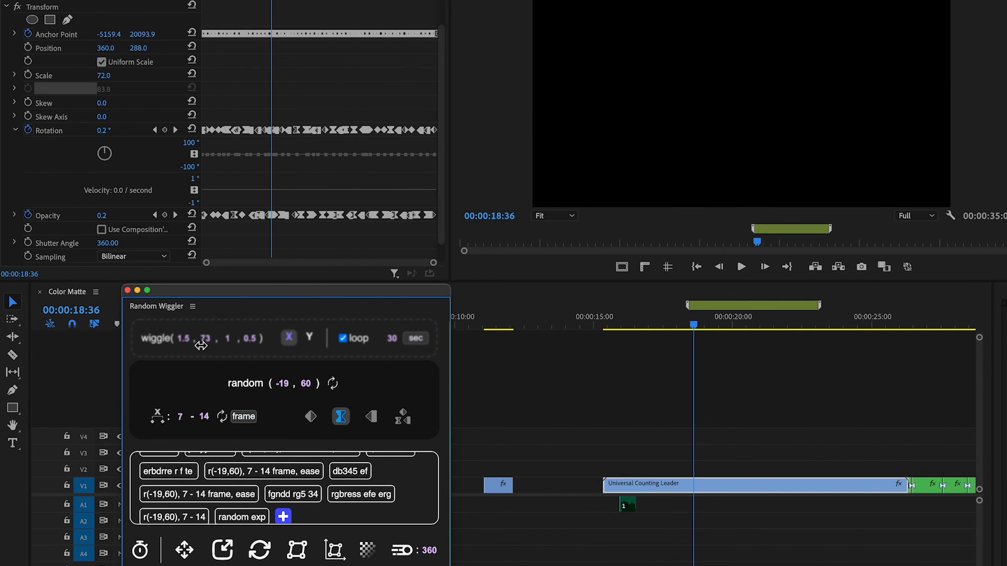